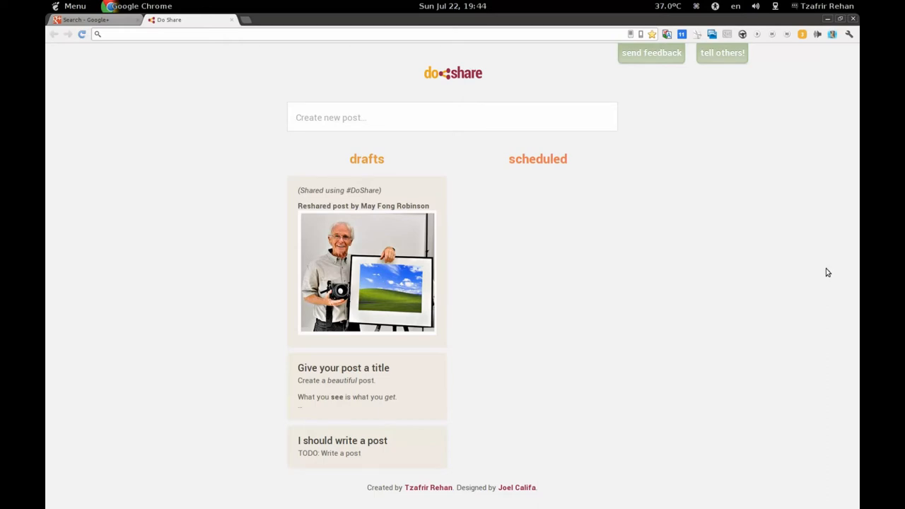
mouse_move(307, 174)
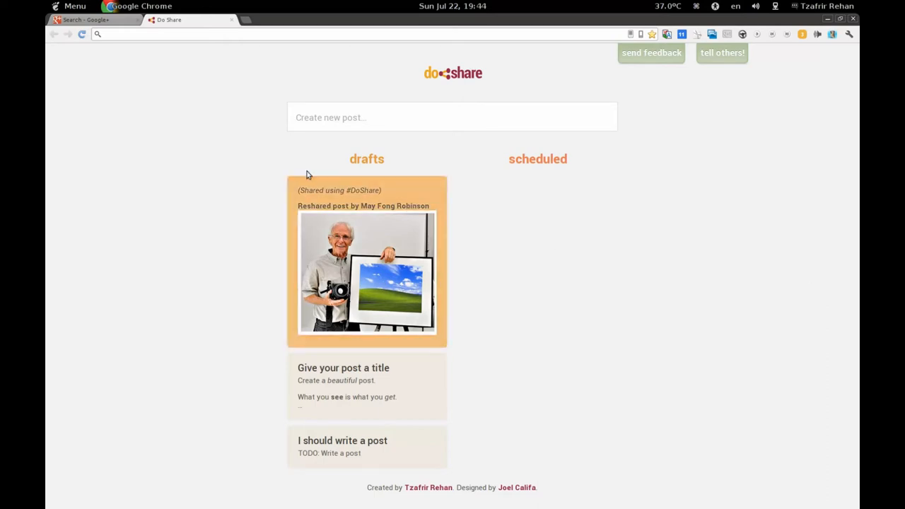
Open the empty Do Share post composer from the 'Create new post...' box.
click(452, 118)
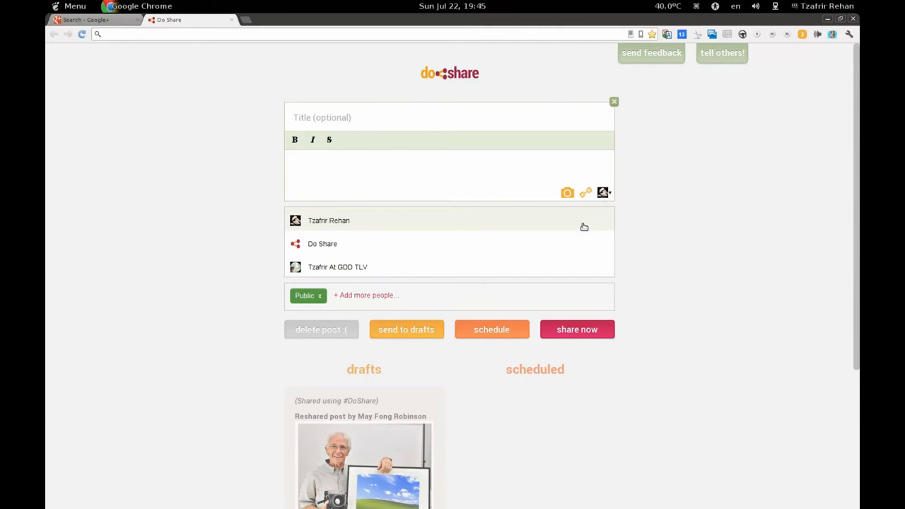
mouse_move(388, 265)
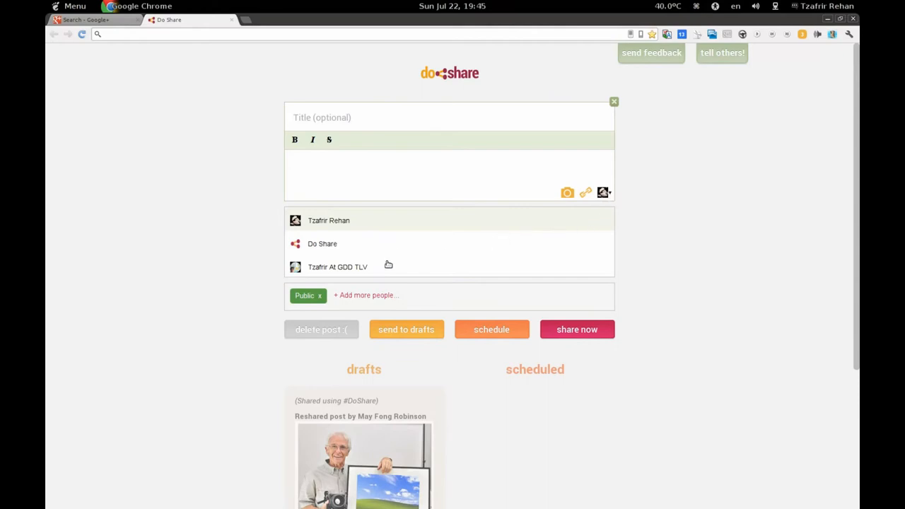
mouse_move(357, 243)
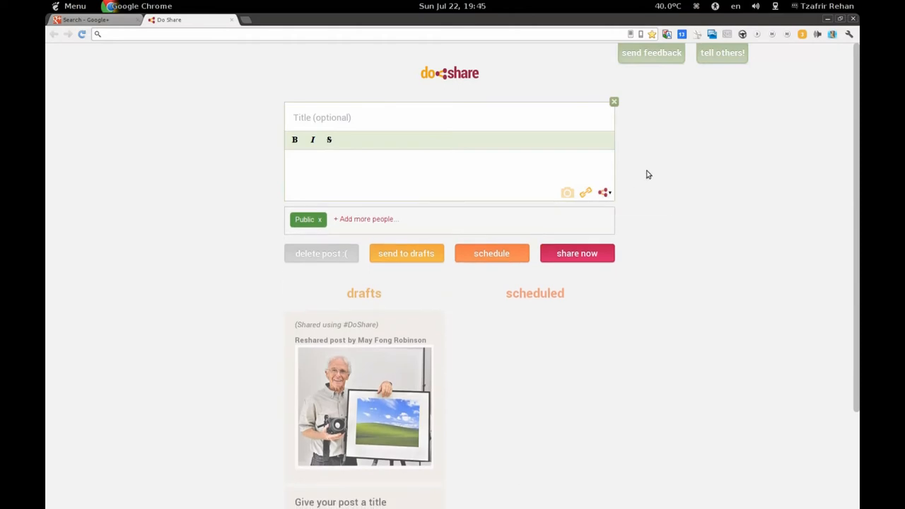
mouse_move(677, 141)
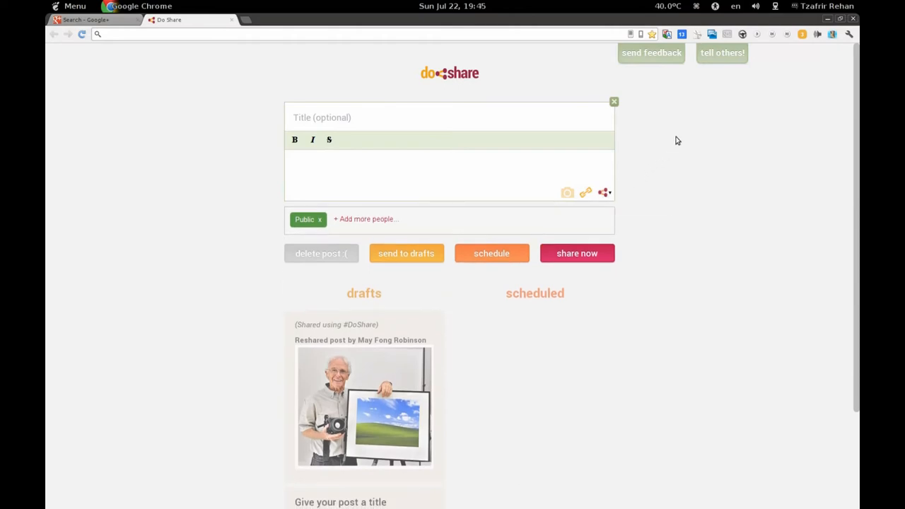
mouse_move(652, 140)
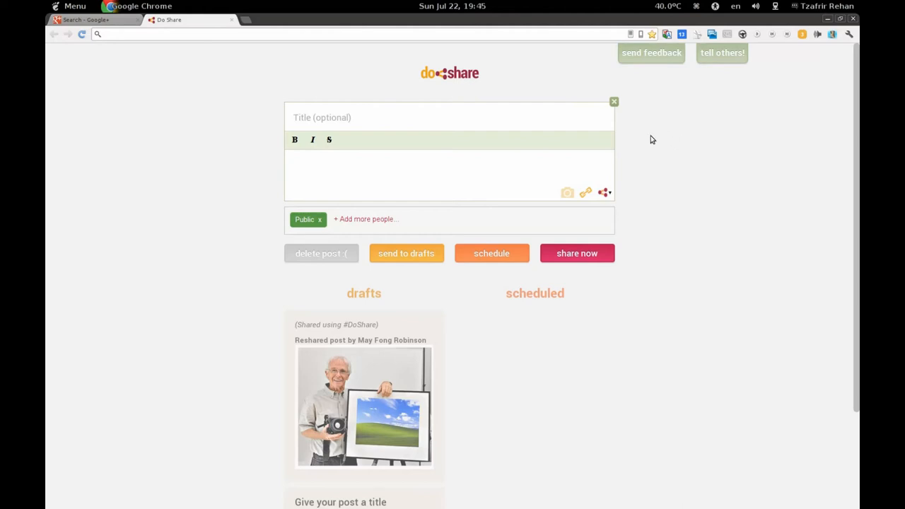
mouse_move(307, 111)
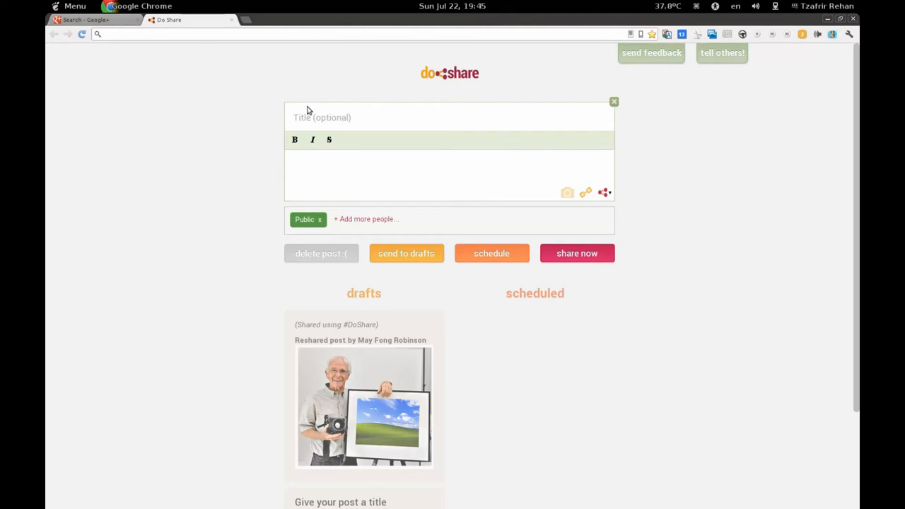
mouse_move(263, 97)
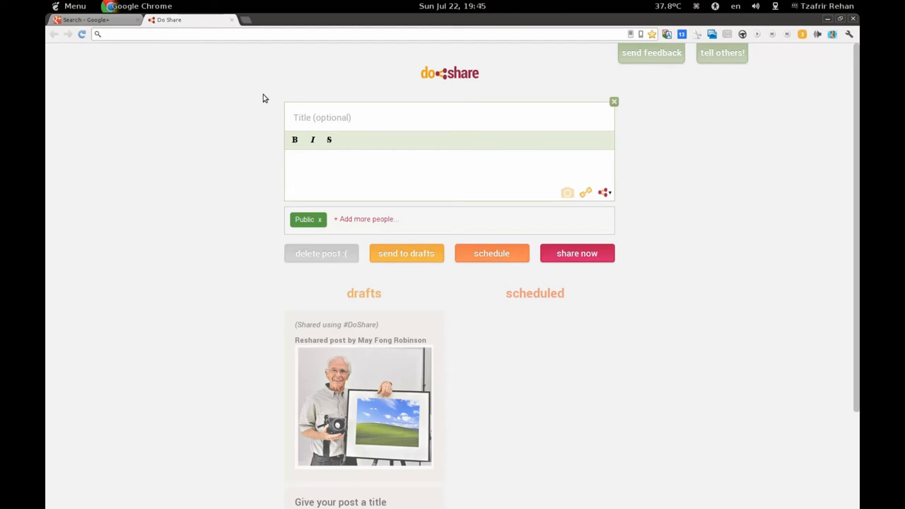
mouse_move(257, 127)
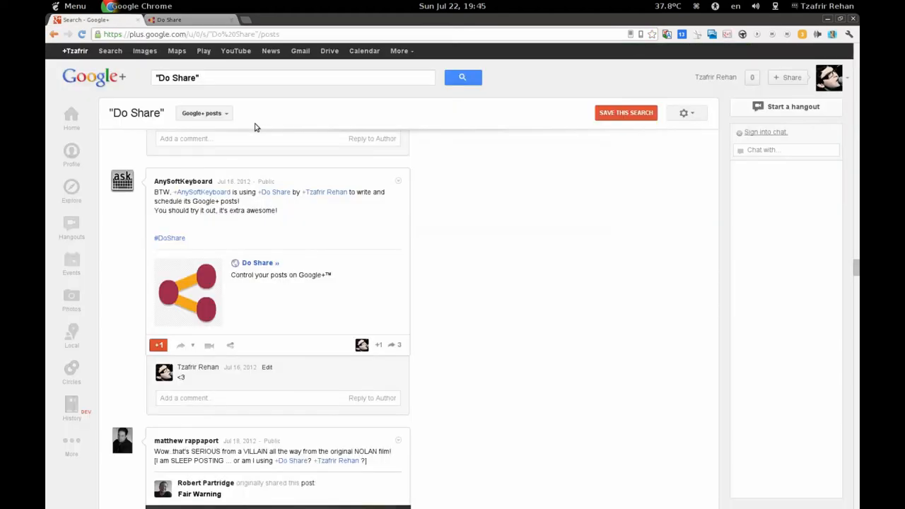
mouse_move(166, 97)
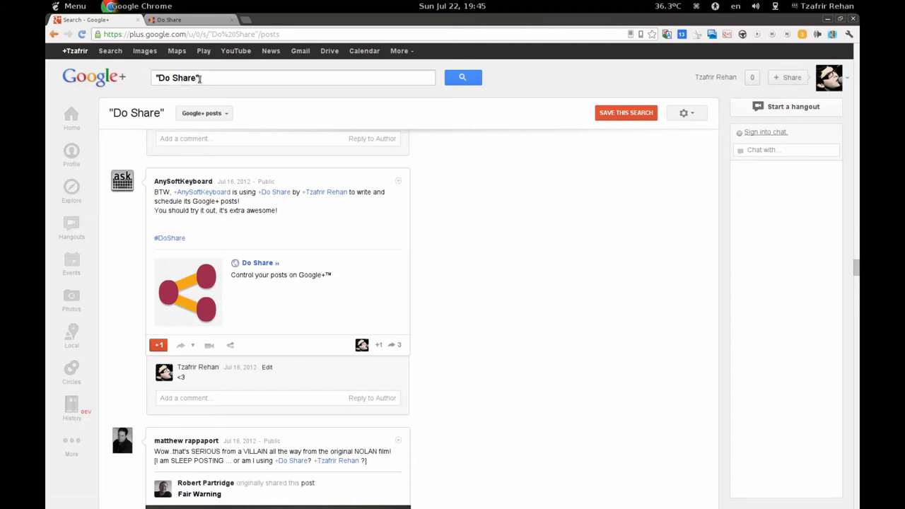
mouse_move(297, 181)
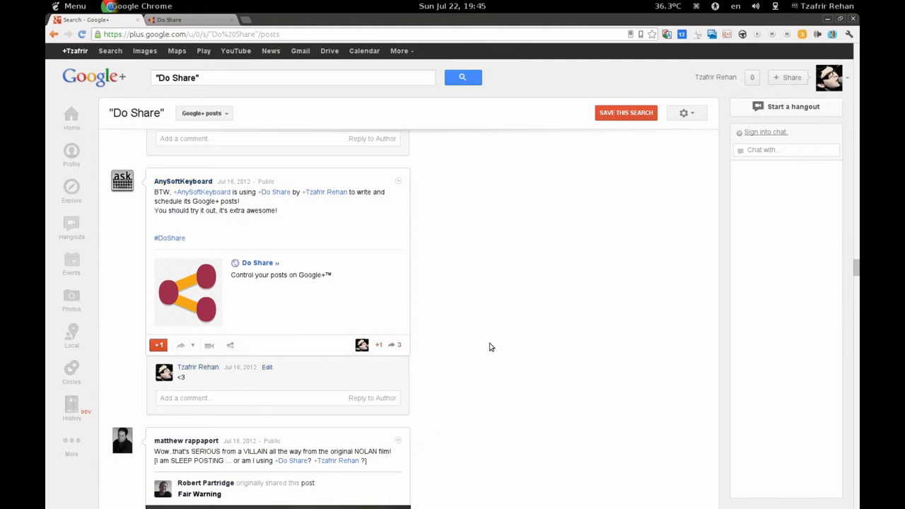
mouse_move(828, 77)
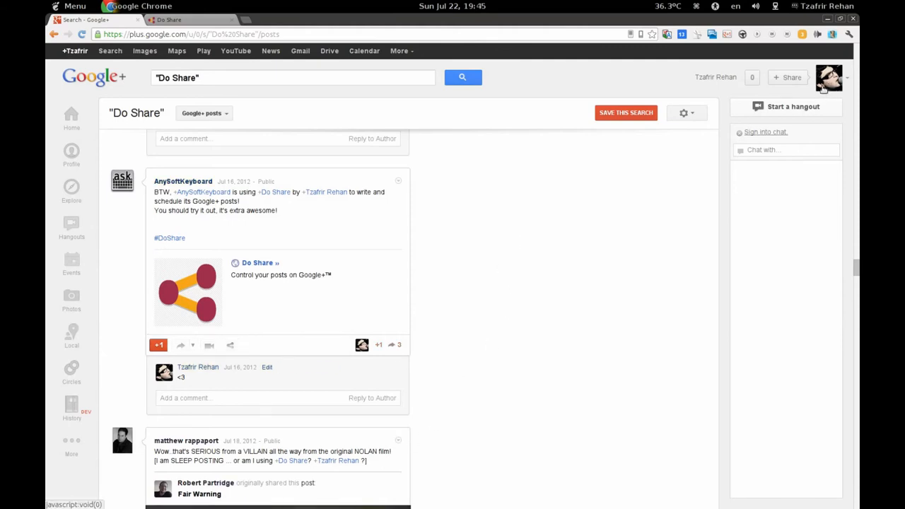
mouse_move(485, 273)
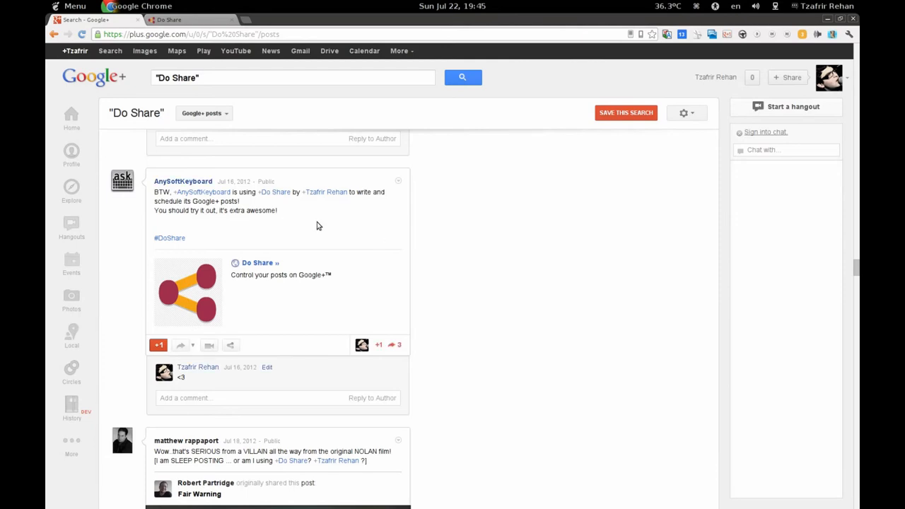
mouse_move(329, 230)
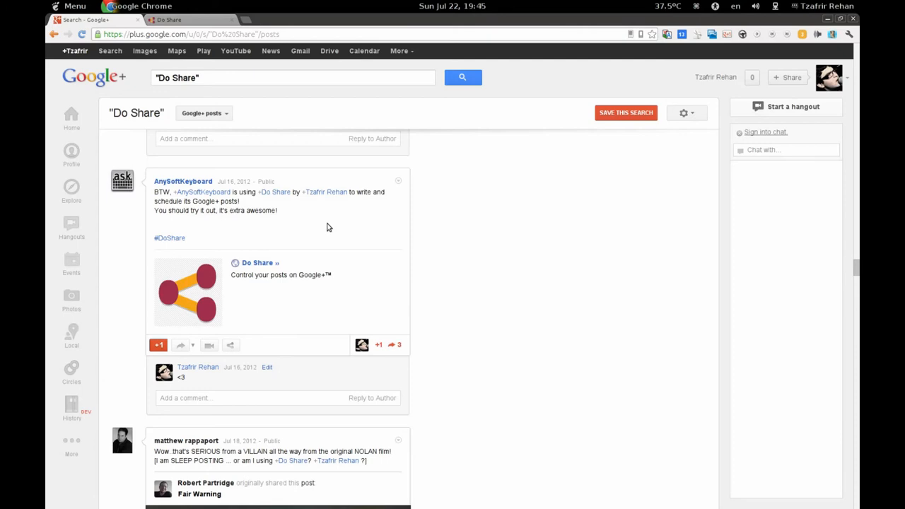
mouse_move(331, 232)
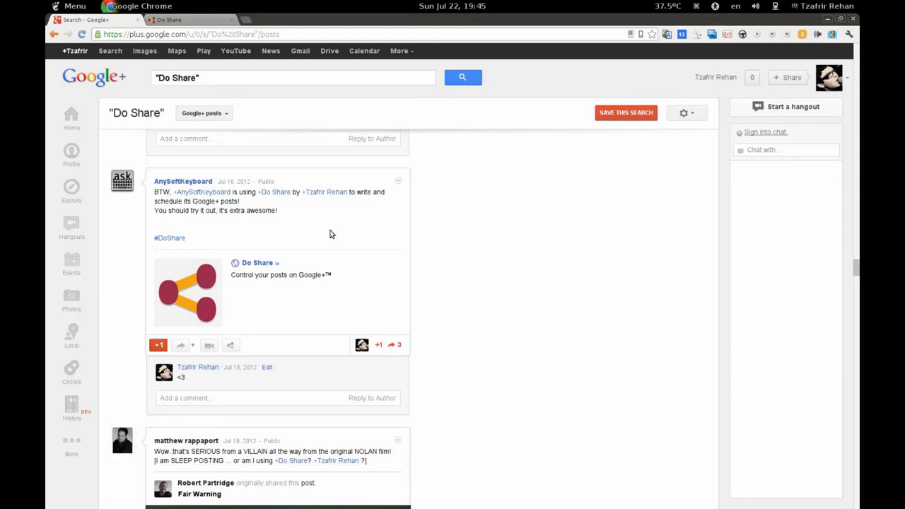
mouse_move(328, 227)
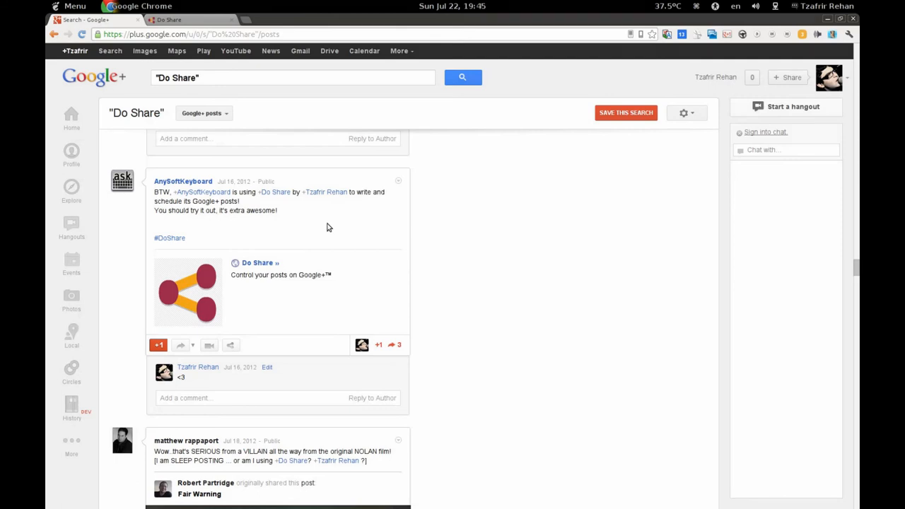
mouse_move(331, 234)
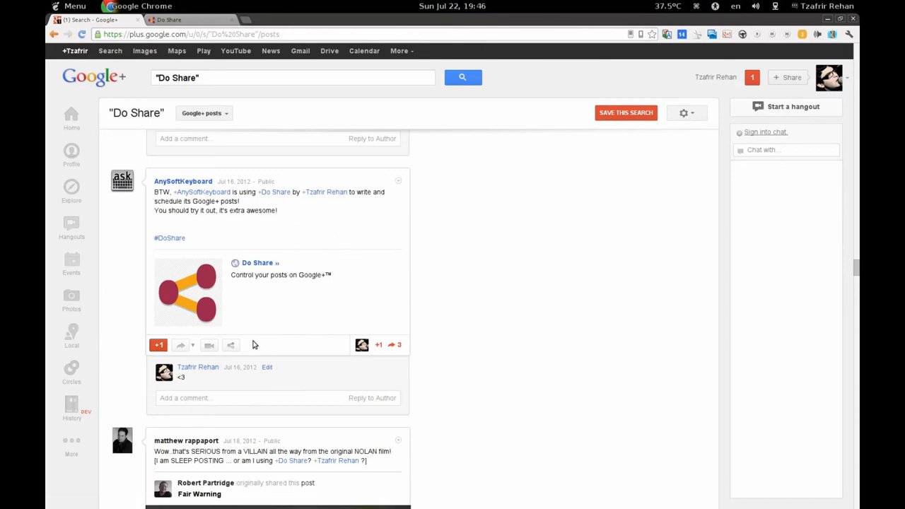
mouse_move(230, 345)
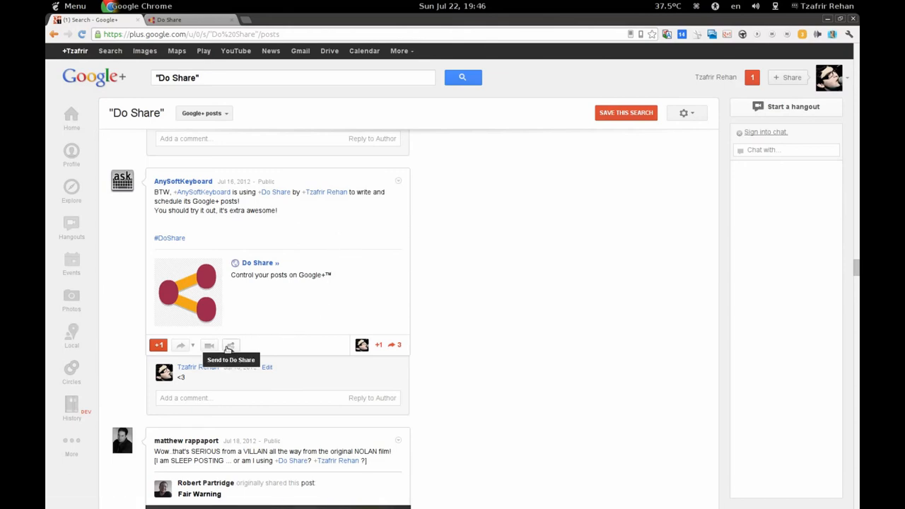
Send the AnySoftKeyboard Google+ post into Do Share as a reshare draft.
click(230, 345)
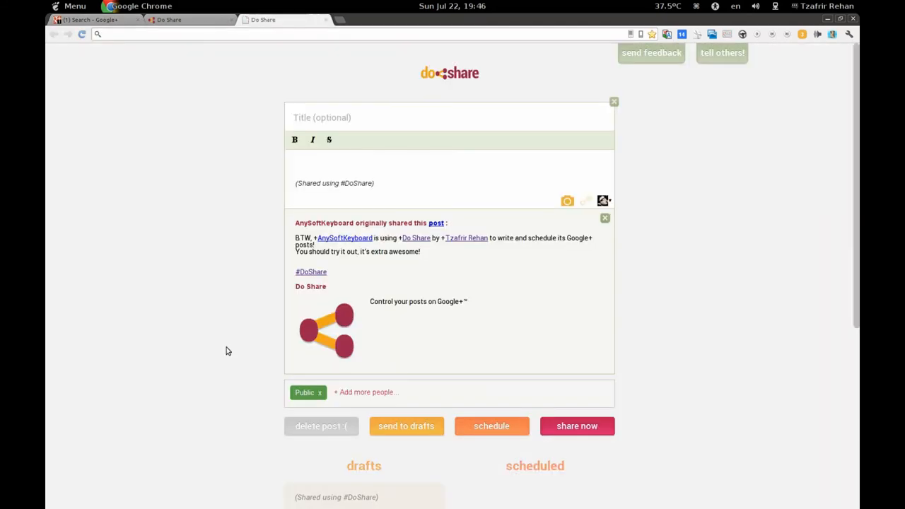
mouse_move(248, 237)
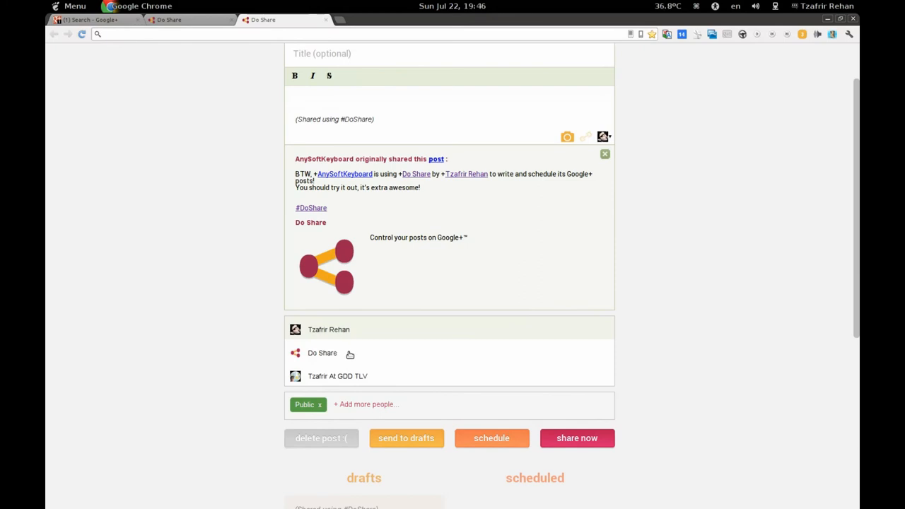
Scroll up through the reshare draft posting as the Do Share page.
scroll(up, 3)
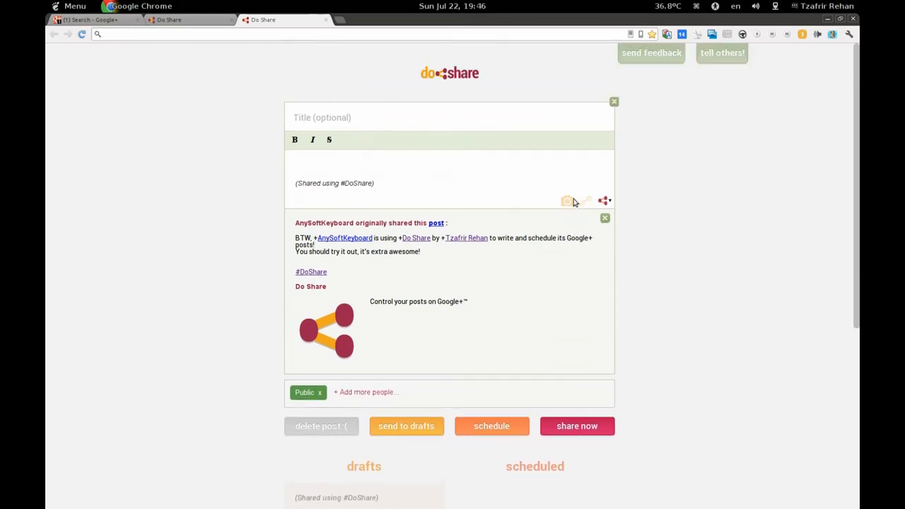
mouse_move(484, 167)
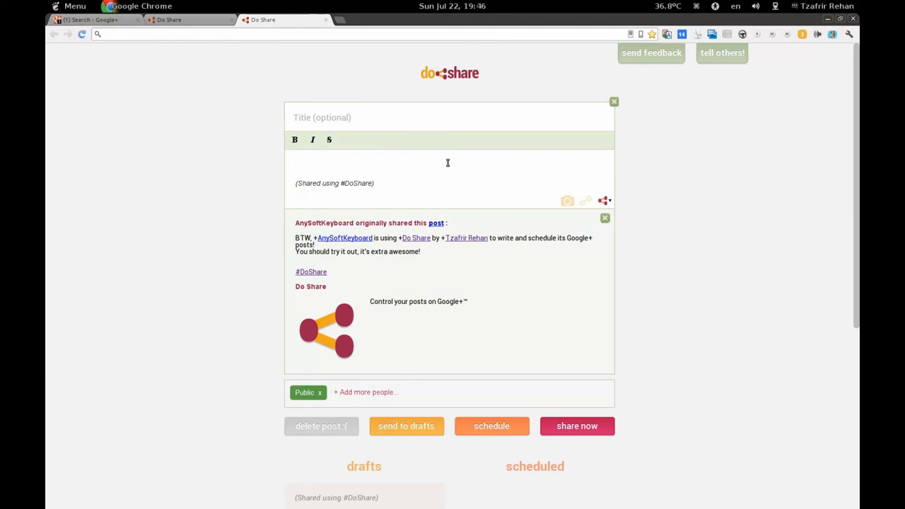
mouse_move(436, 223)
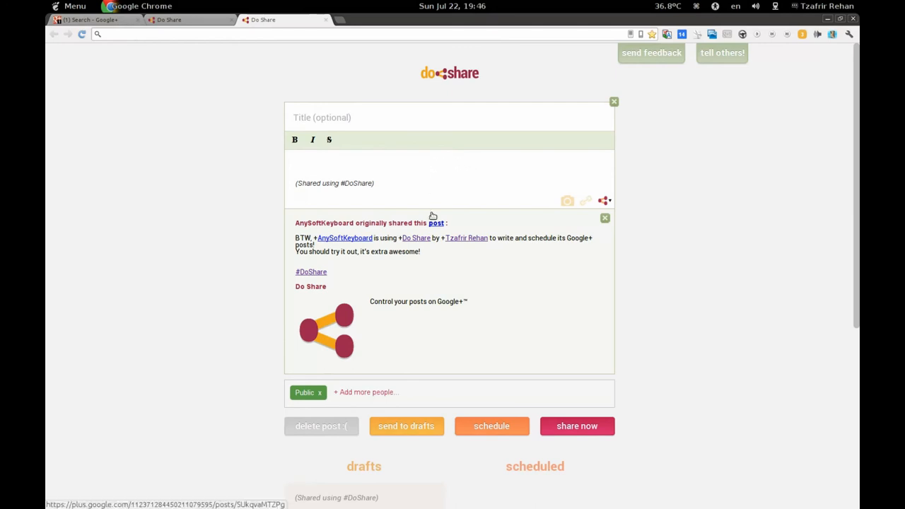
mouse_move(577, 426)
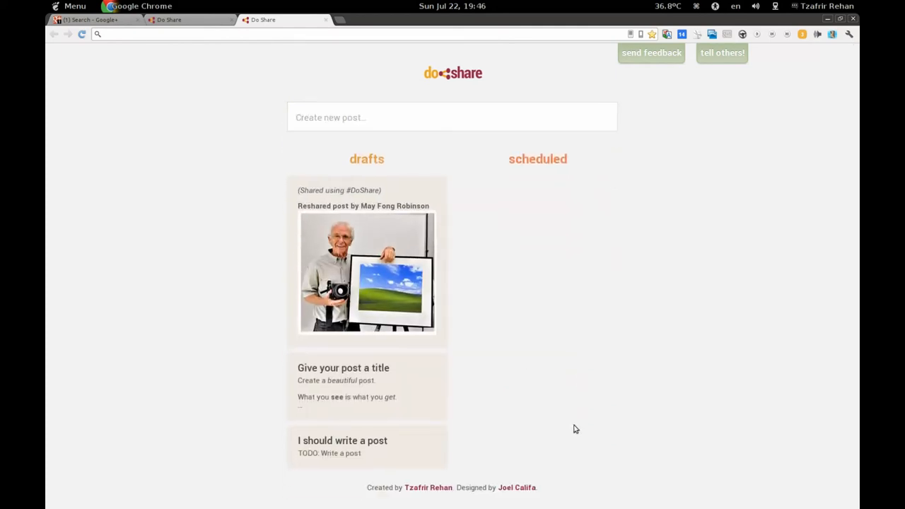
mouse_move(722, 314)
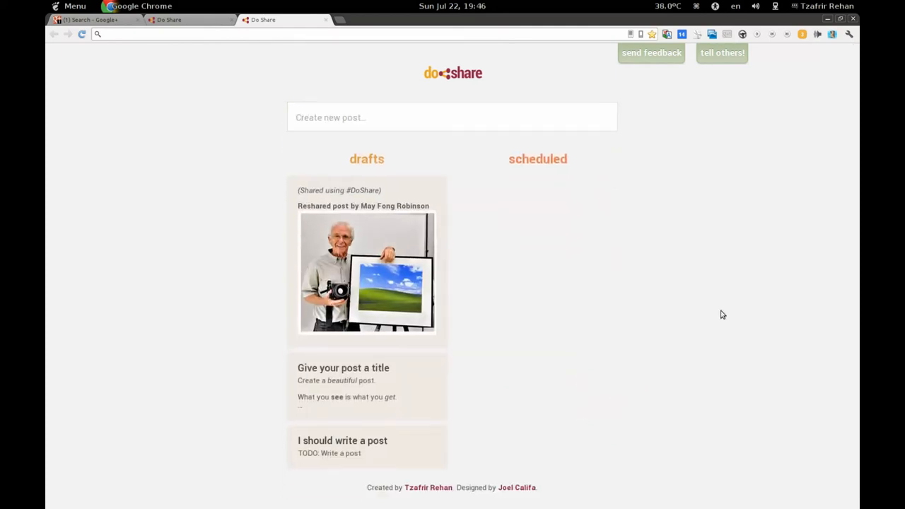
mouse_move(760, 196)
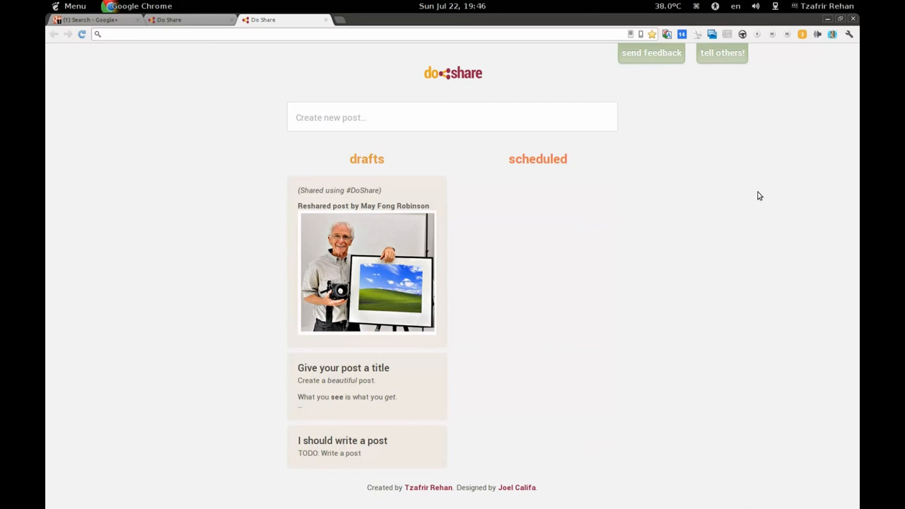